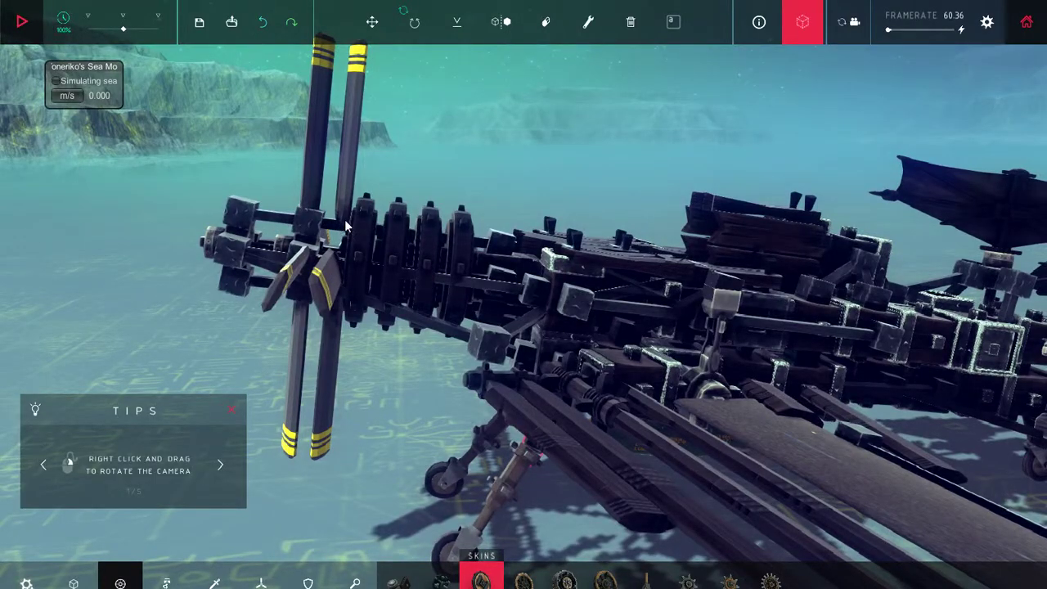
# - Clear the previous large machine with New Machine, keeping only the starting block
pyautogui.click(22, 21)
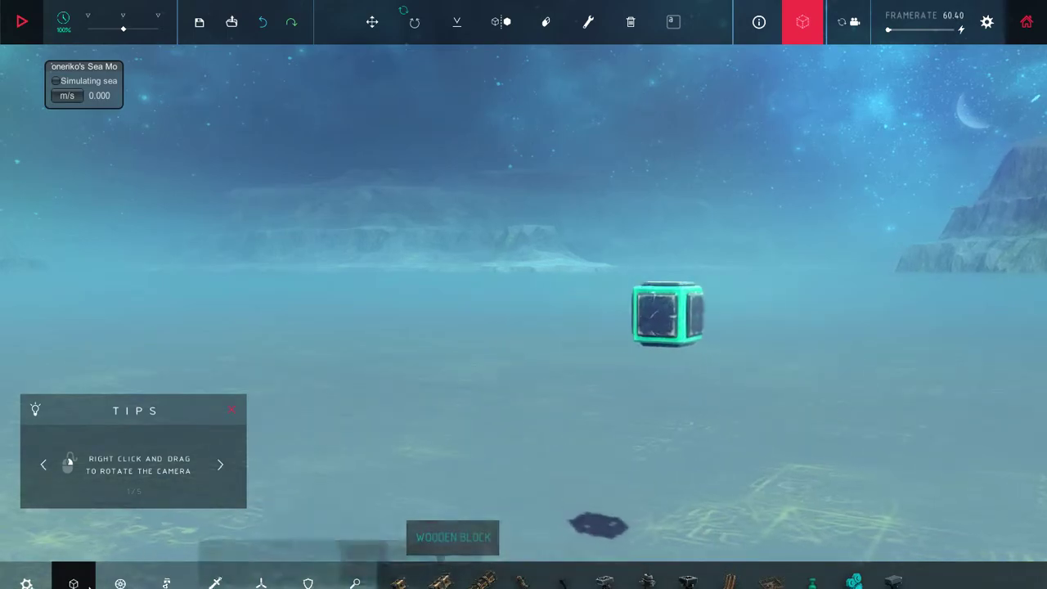
# - Attach a spinning wheel block to the starting block
pyautogui.click(481, 581)
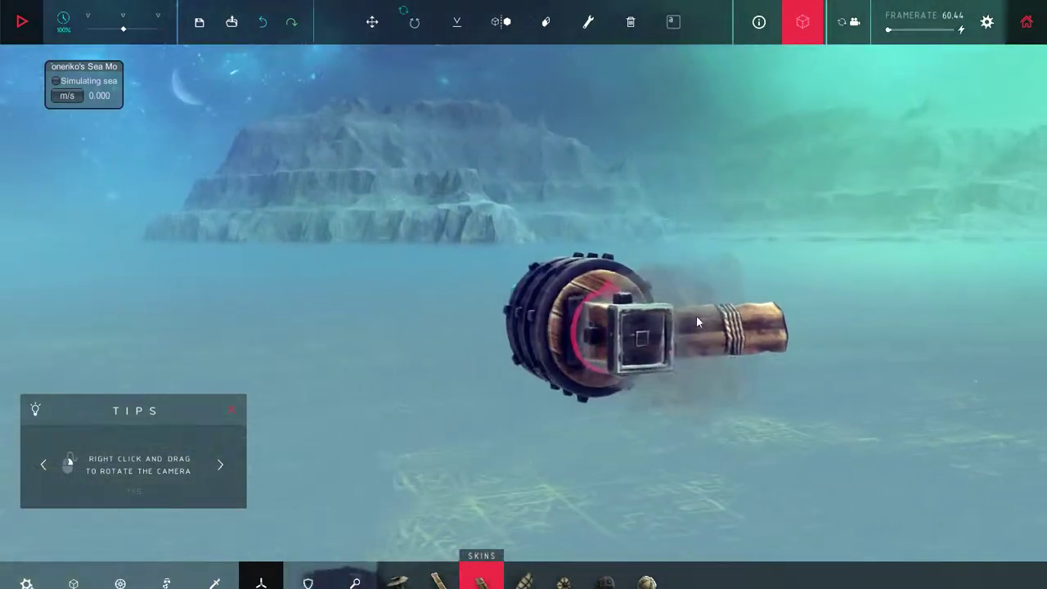
# - Inspect the four-pole propeller hub from below and the side, then end the first test
pyautogui.moveTo(700, 321); pyautogui.dragTo(798, 344)
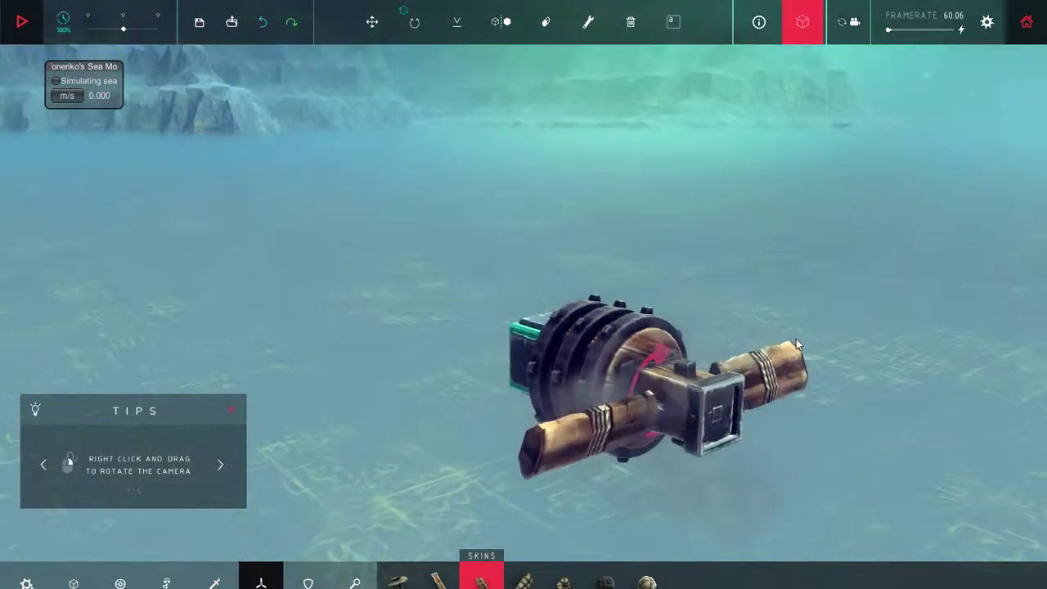
pyautogui.moveTo(798, 344); pyautogui.dragTo(606, 115)
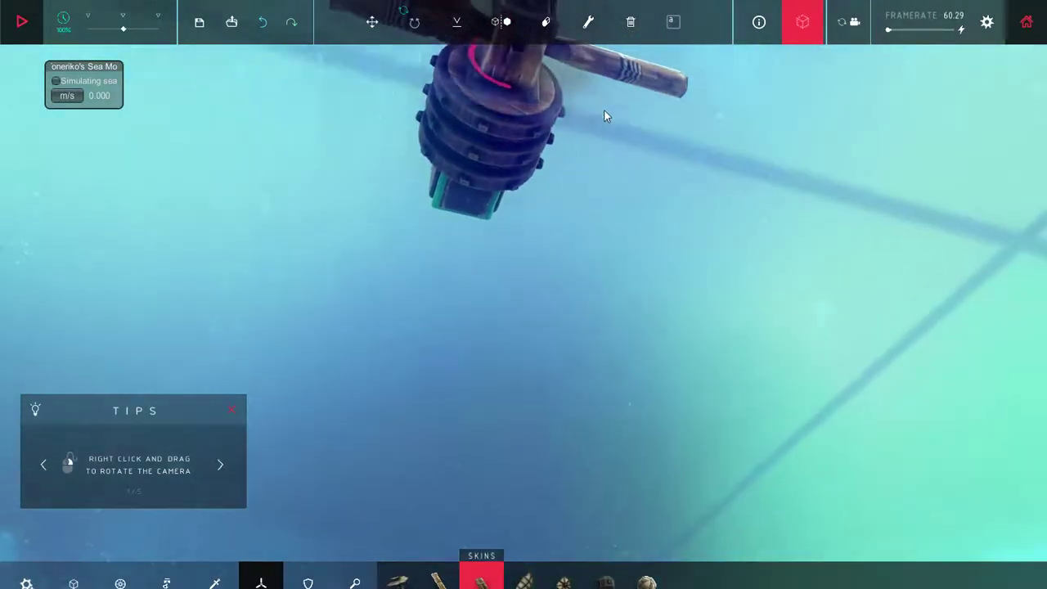
pyautogui.moveTo(606, 115); pyautogui.dragTo(585, 235)
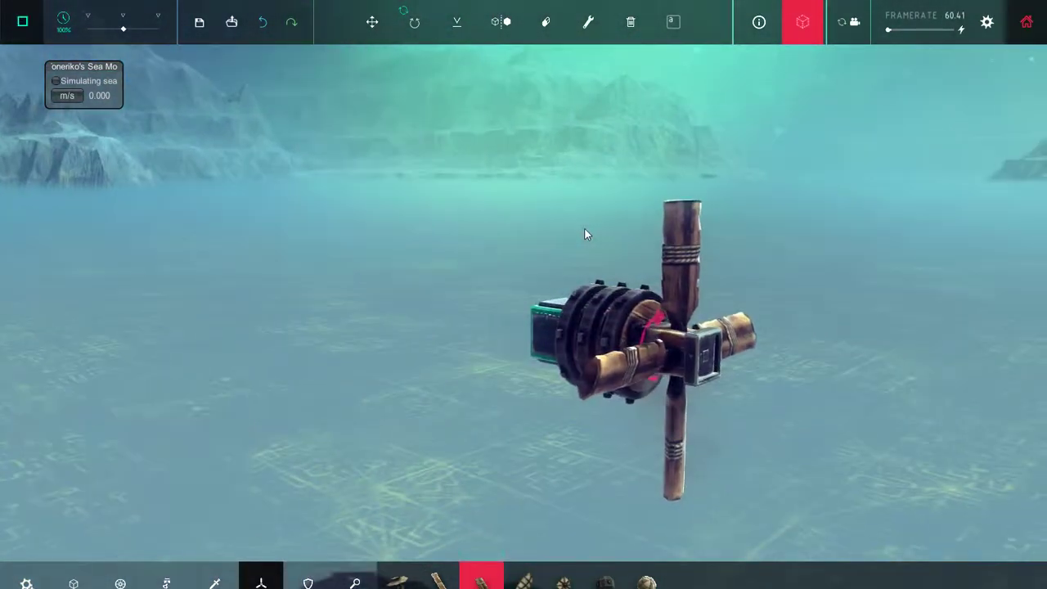
pyautogui.click(22, 23)
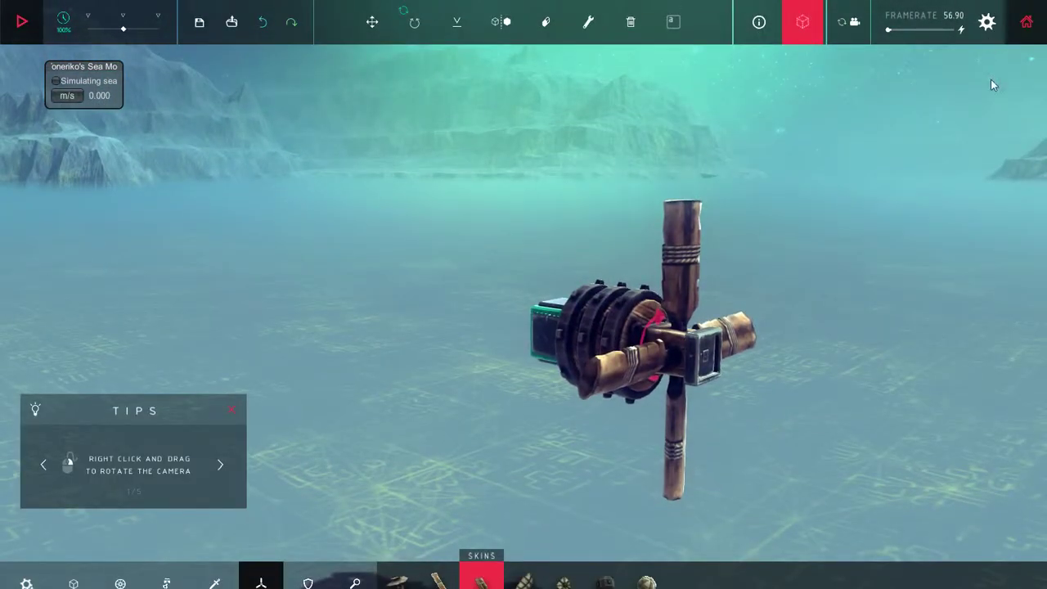
# - Turn on Zero G in the game options and stop the spin test
pyautogui.click(987, 22)
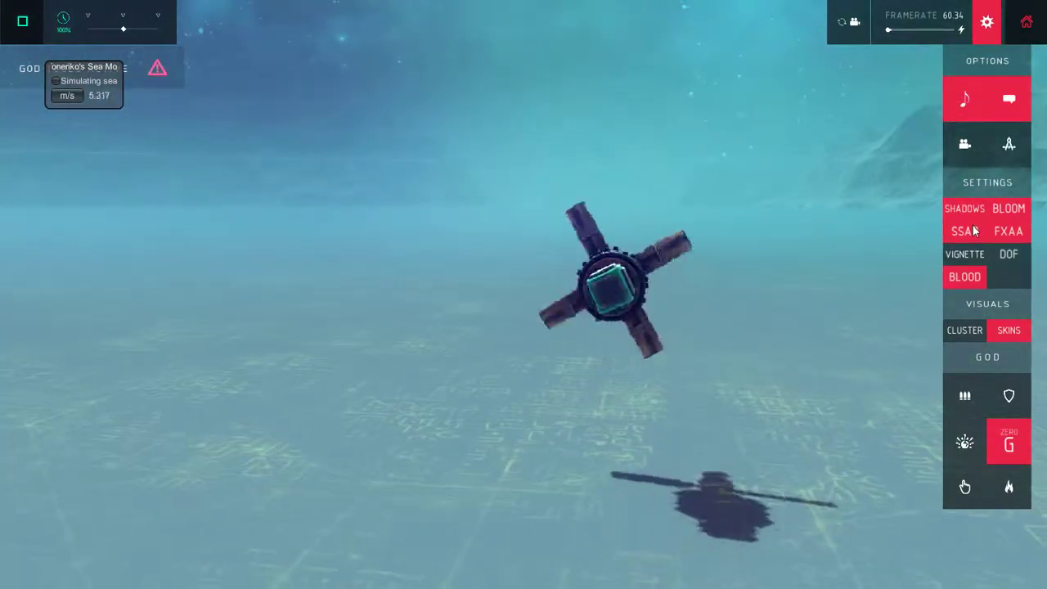
pyautogui.click(22, 22)
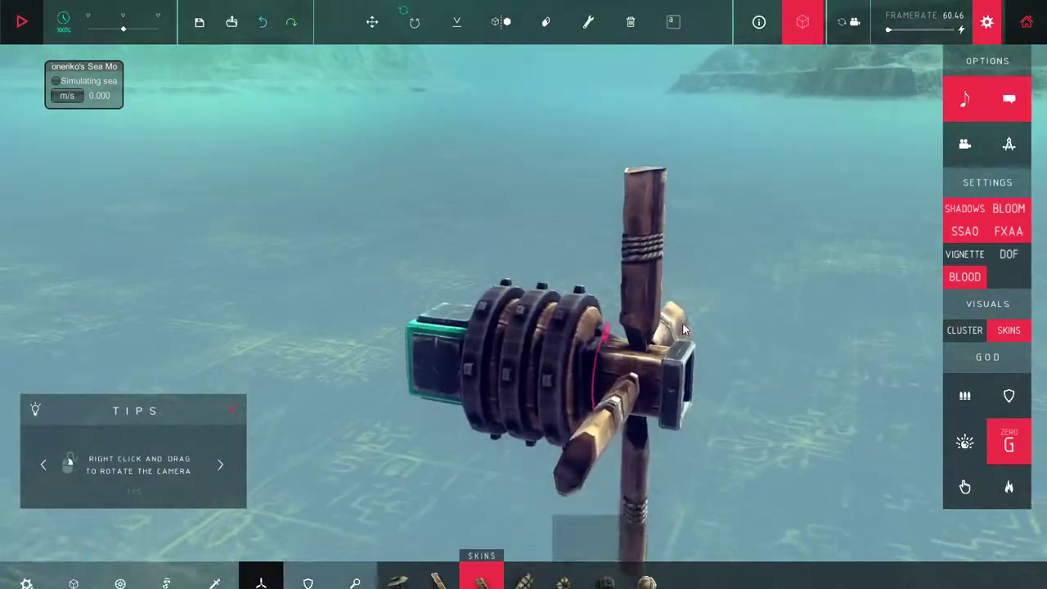
# - View the propeller head-on and angled, then add another spinning wheel to the stack
pyautogui.moveTo(683, 328); pyautogui.dragTo(695, 356)
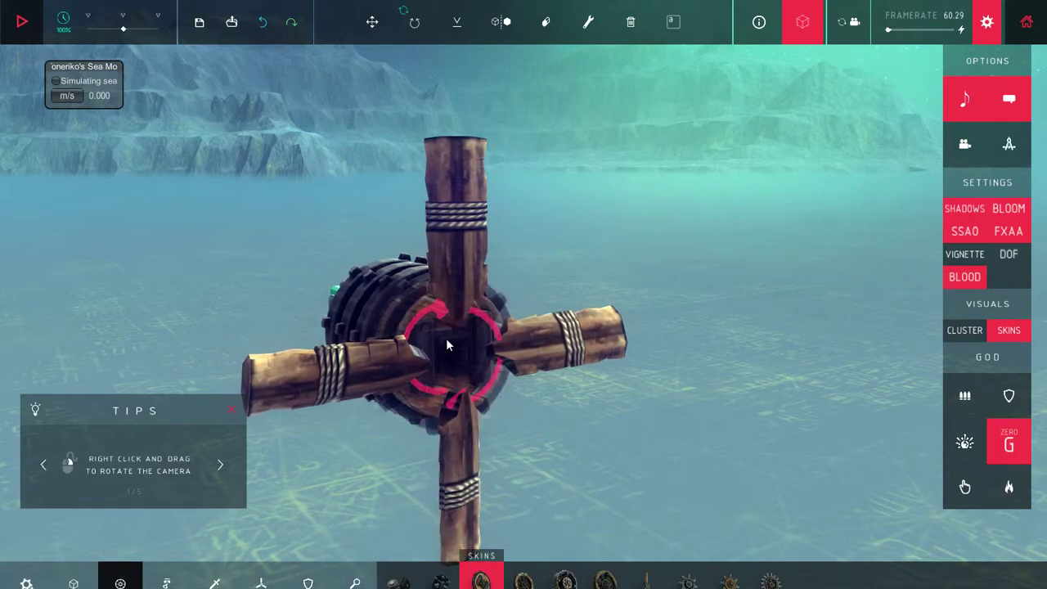
pyautogui.moveTo(448, 344); pyautogui.dragTo(792, 408)
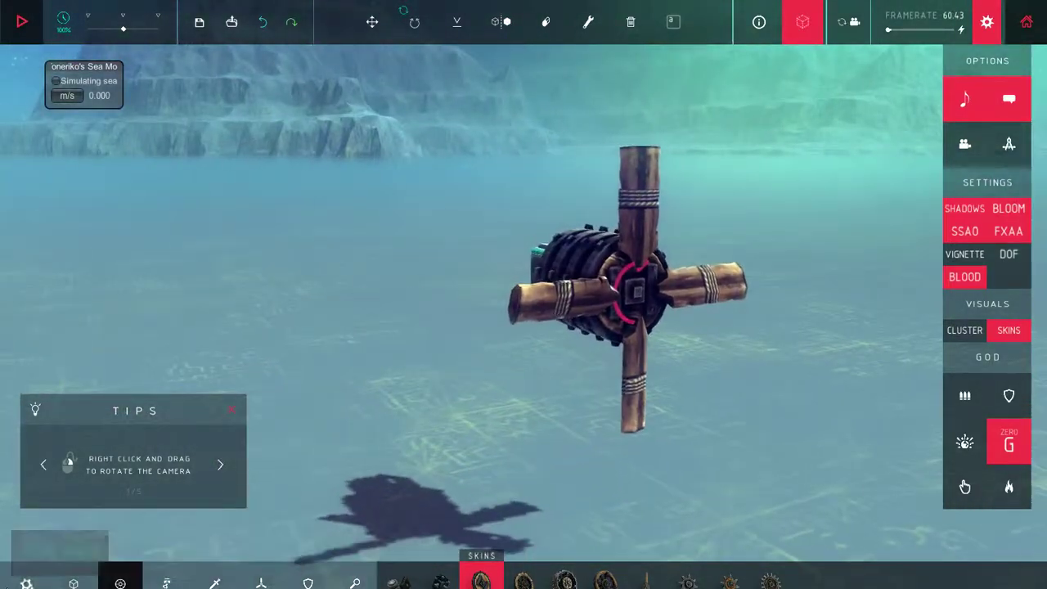
pyautogui.click(167, 584)
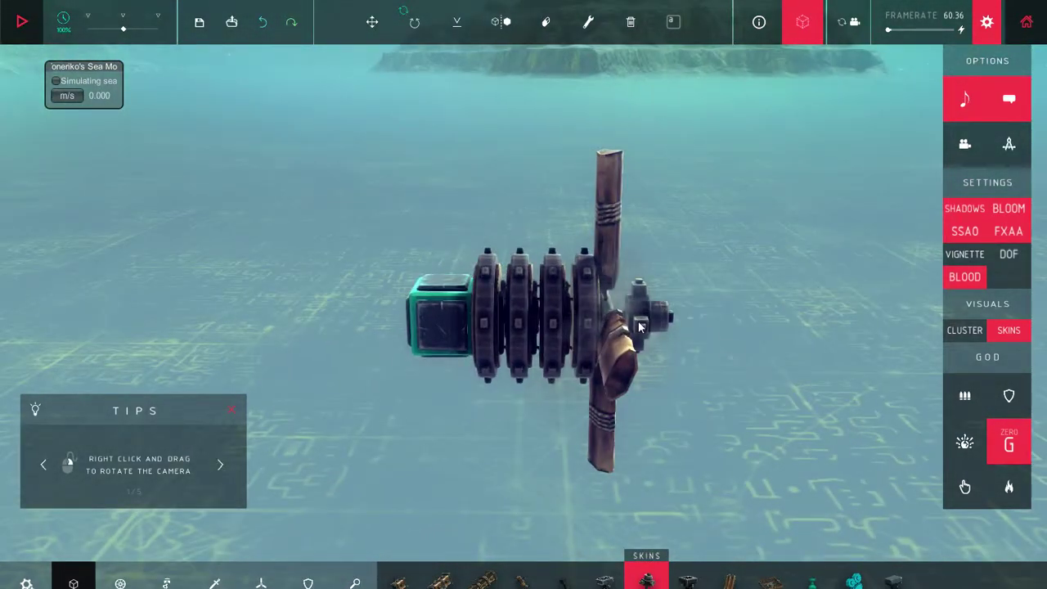
# - Orbit below and above the propeller to check the doubled wooden blades
pyautogui.moveTo(639, 327); pyautogui.dragTo(573, 389)
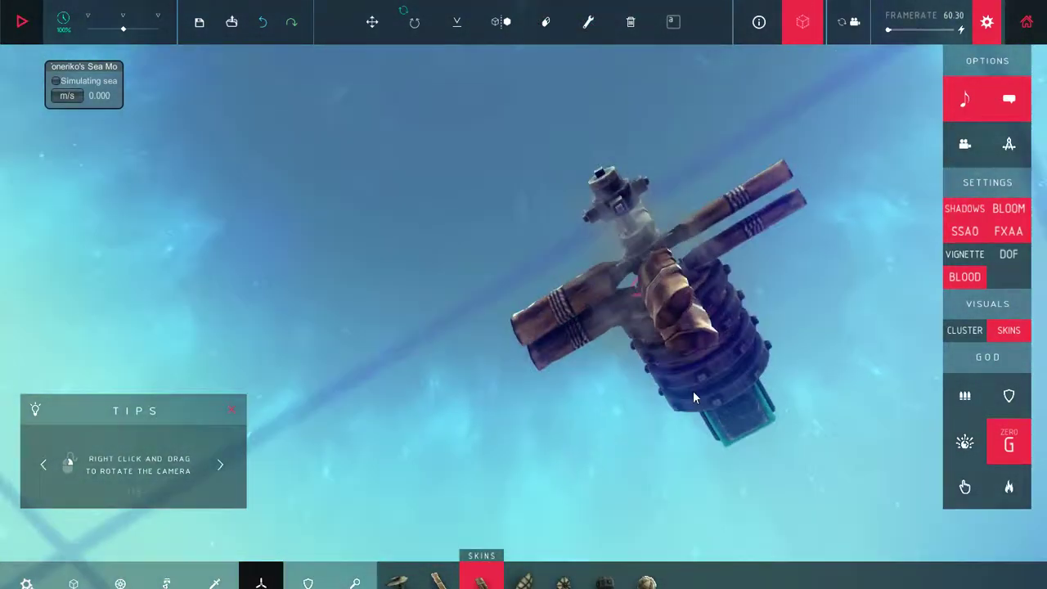
pyautogui.moveTo(695, 396); pyautogui.dragTo(666, 238)
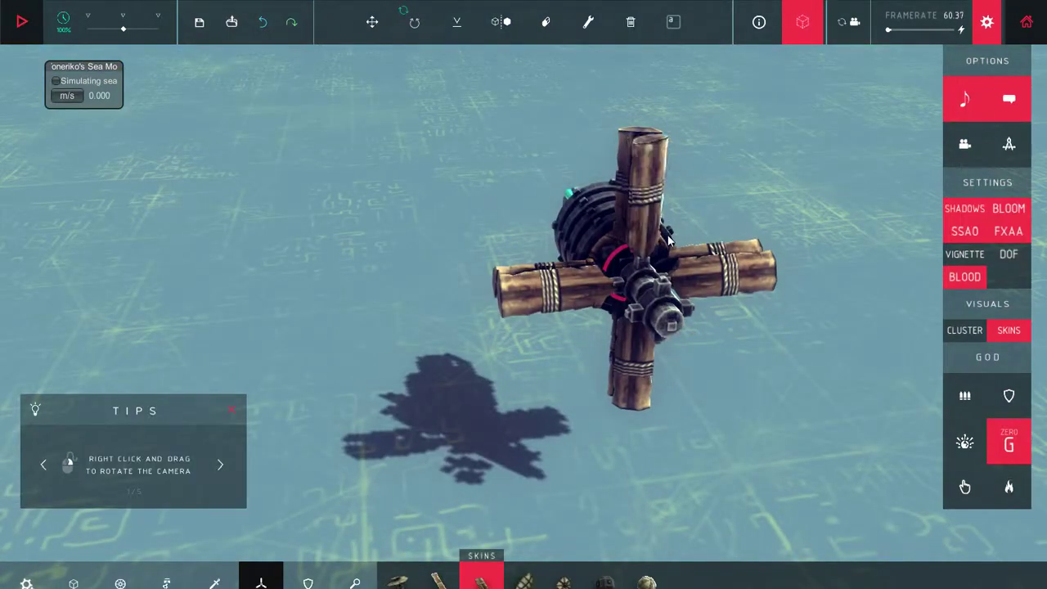
pyautogui.moveTo(121, 584)
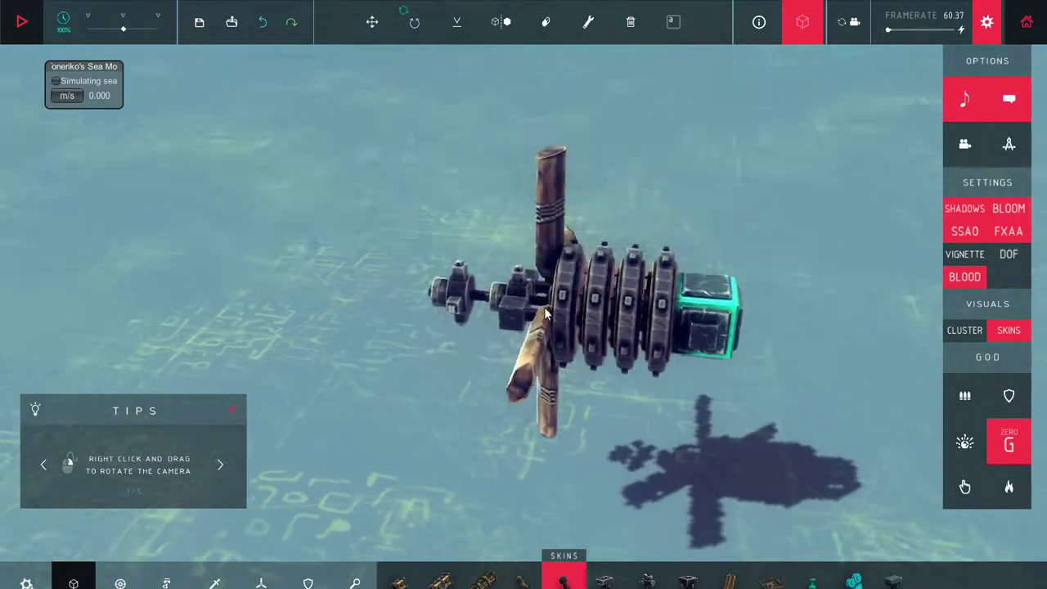
# - Orbit around the engine to inspect the doubled blades and front hub
pyautogui.moveTo(548, 315); pyautogui.dragTo(639, 168)
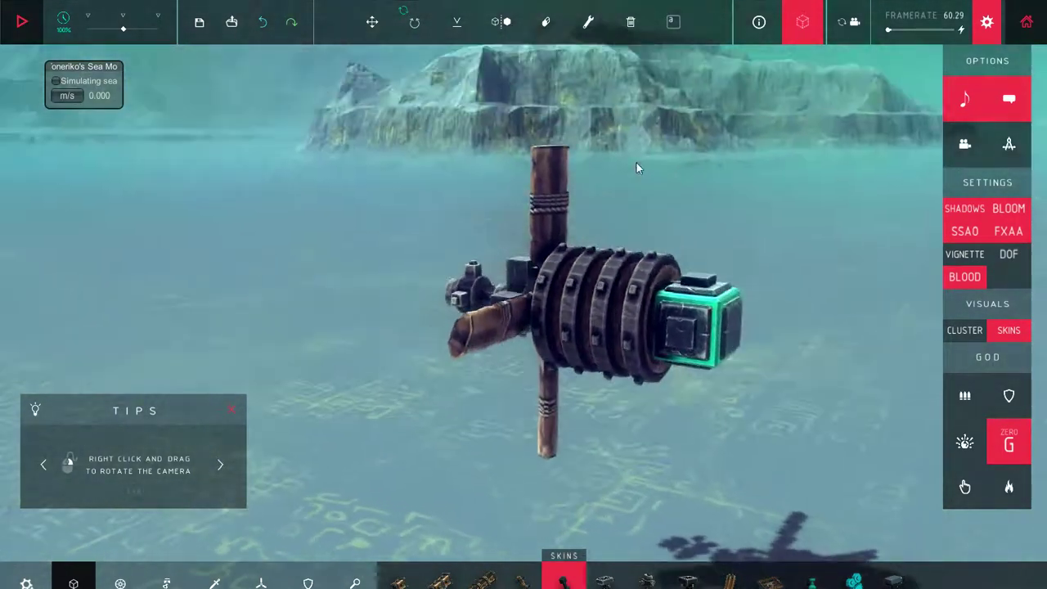
pyautogui.moveTo(638, 167); pyautogui.dragTo(524, 348)
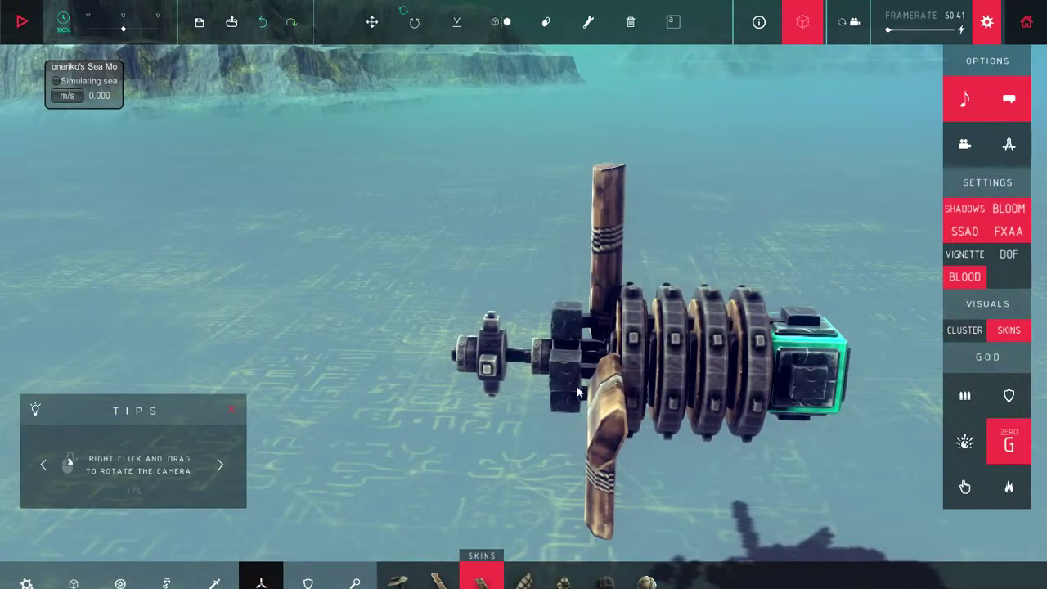
pyautogui.moveTo(576, 391); pyautogui.dragTo(564, 347)
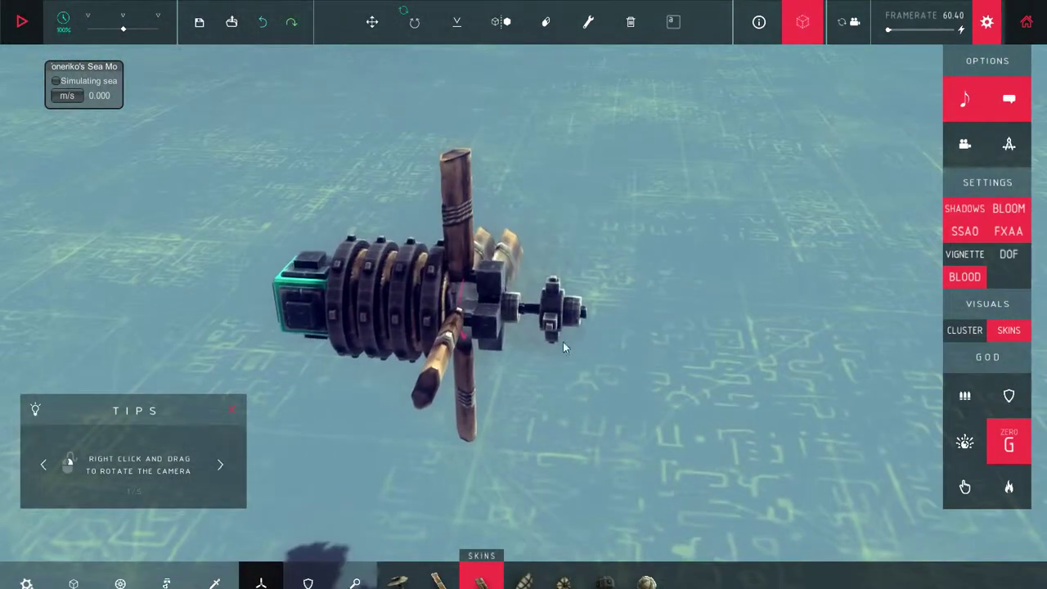
pyautogui.moveTo(563, 347); pyautogui.dragTo(494, 292)
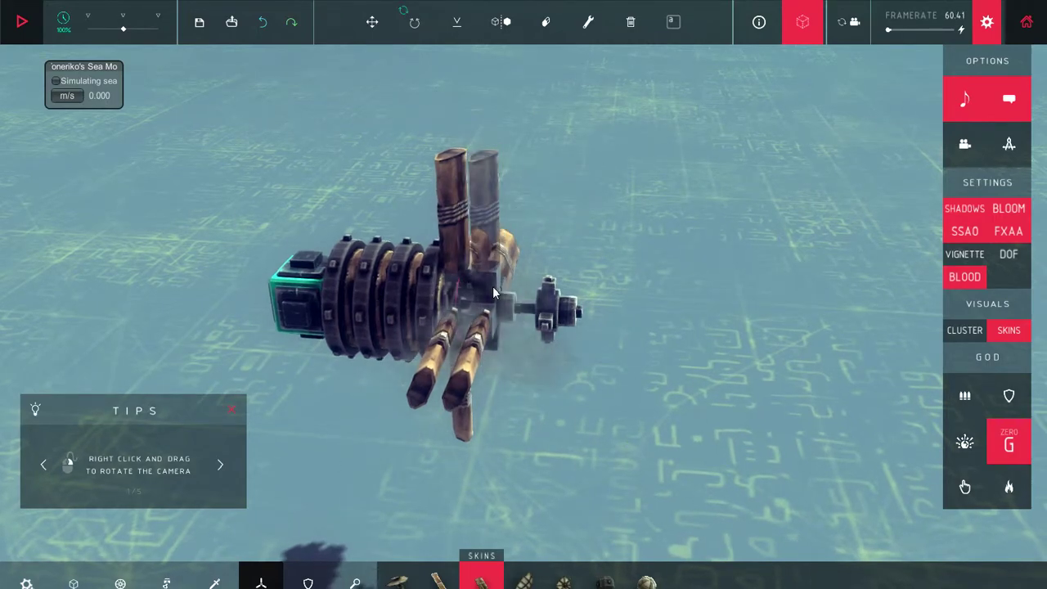
pyautogui.moveTo(491, 295); pyautogui.dragTo(479, 379)
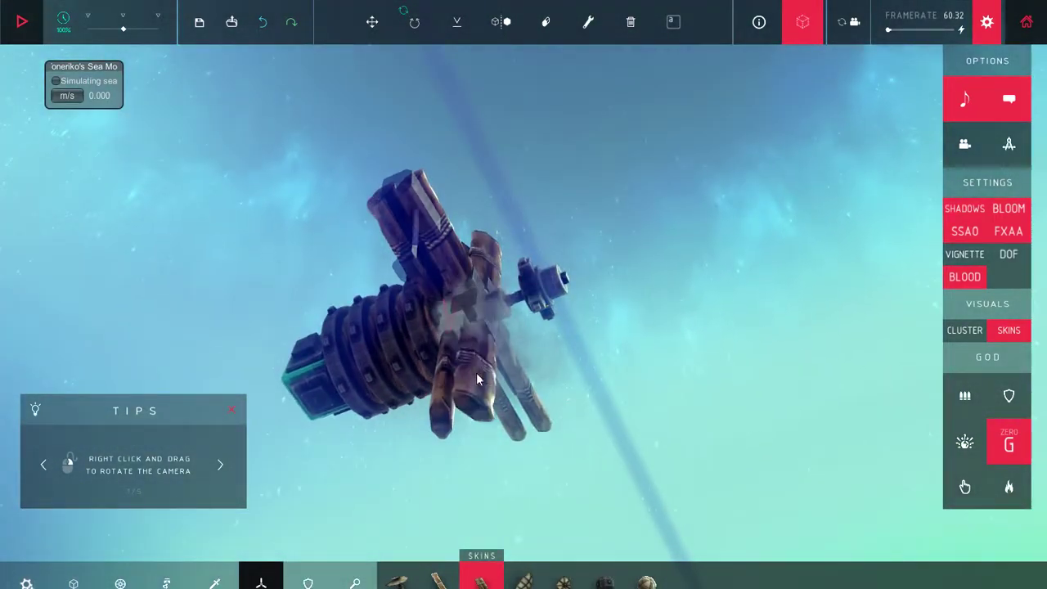
pyautogui.moveTo(478, 379); pyautogui.dragTo(601, 270)
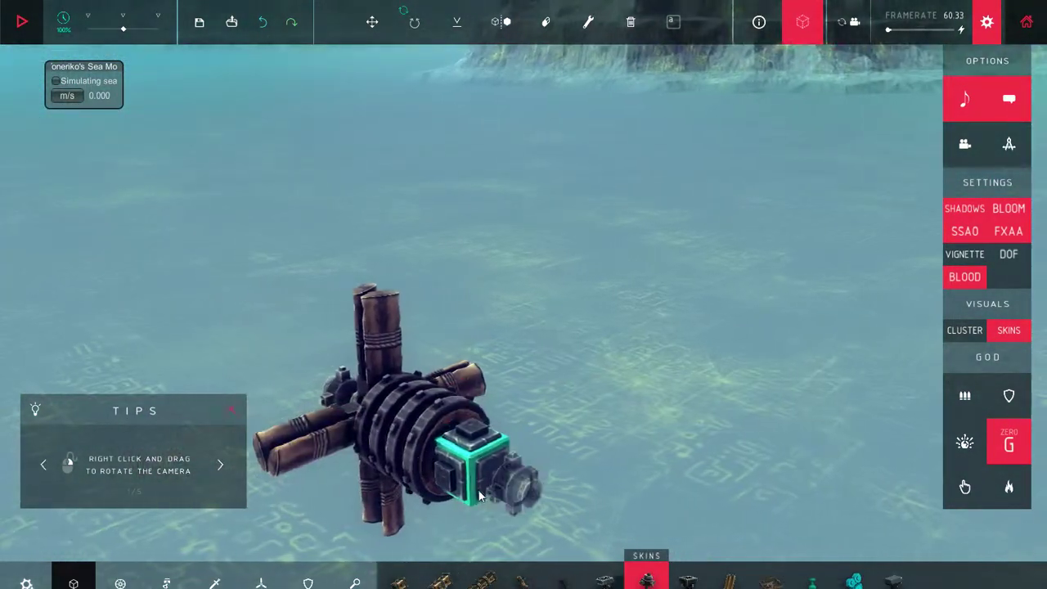
# - Orbit around the machine to view the engine's front
pyautogui.moveTo(479, 495); pyautogui.dragTo(487, 368)
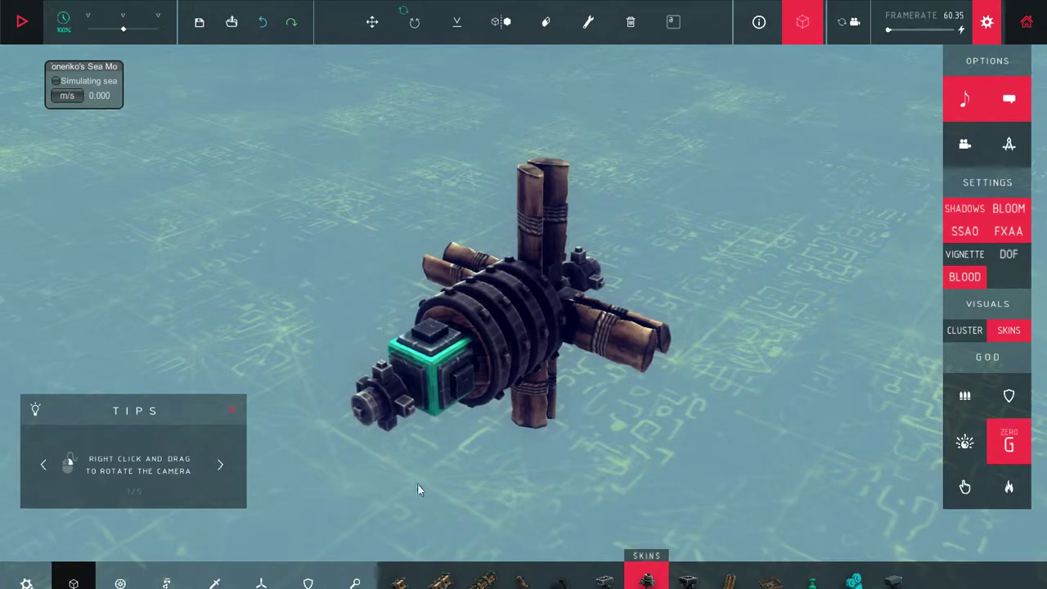
pyautogui.moveTo(417, 490); pyautogui.dragTo(889, 427)
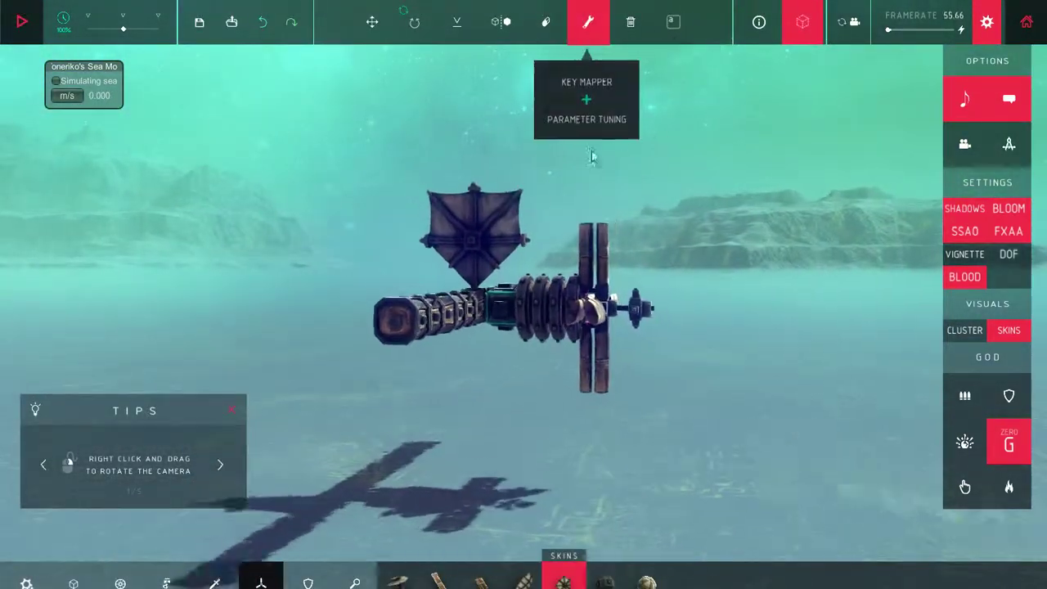
# - Tune the front and a second wheel to x4.00 speed with Auto-Brake off
pyautogui.click(614, 327)
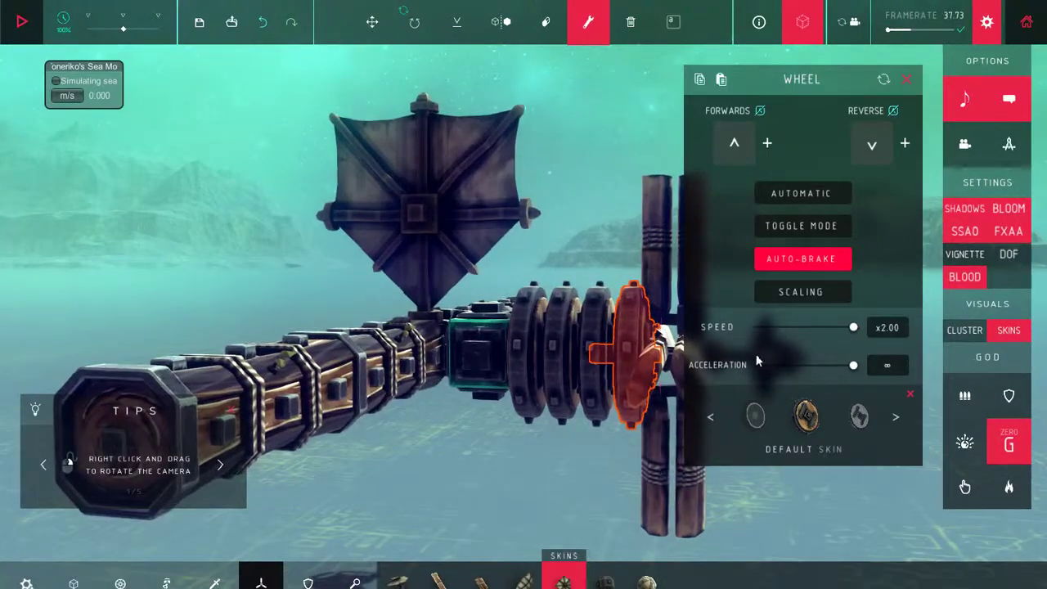
pyautogui.moveTo(855, 328); pyautogui.dragTo(803, 328)
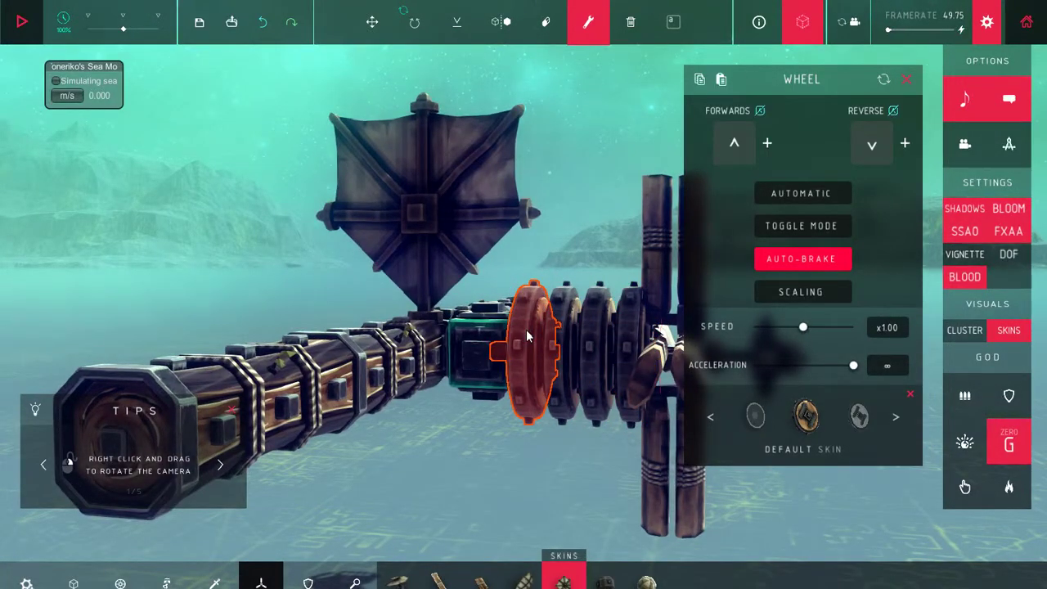
pyautogui.click(21, 21)
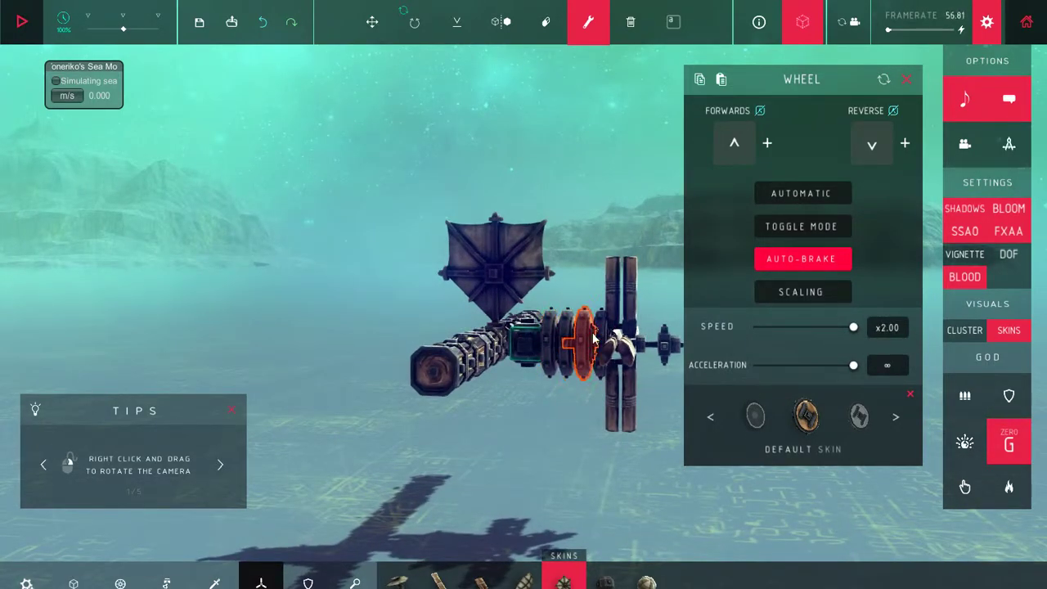
pyautogui.click(802, 259)
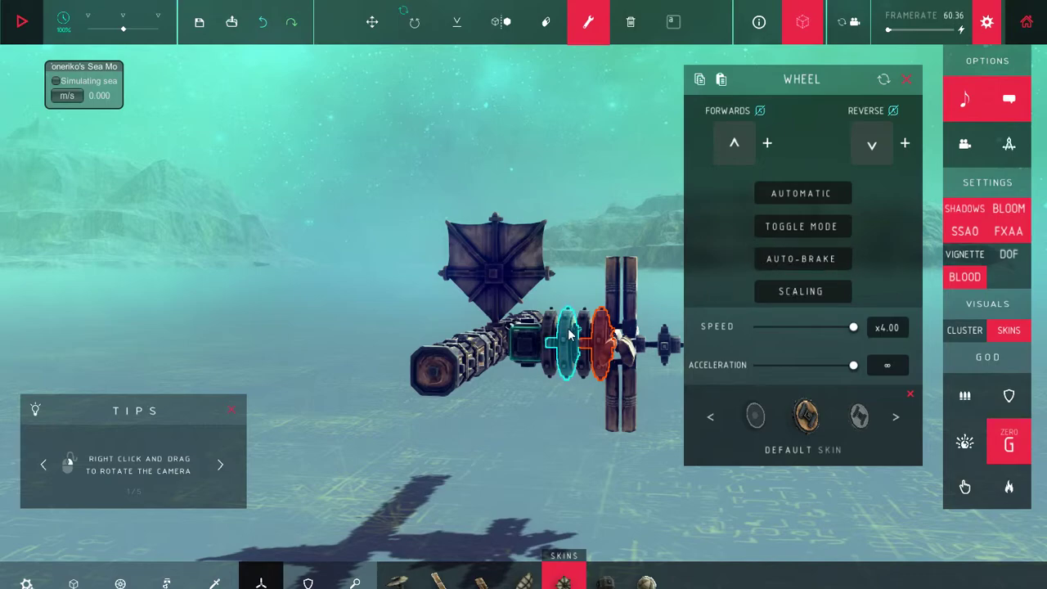
pyautogui.click(802, 259)
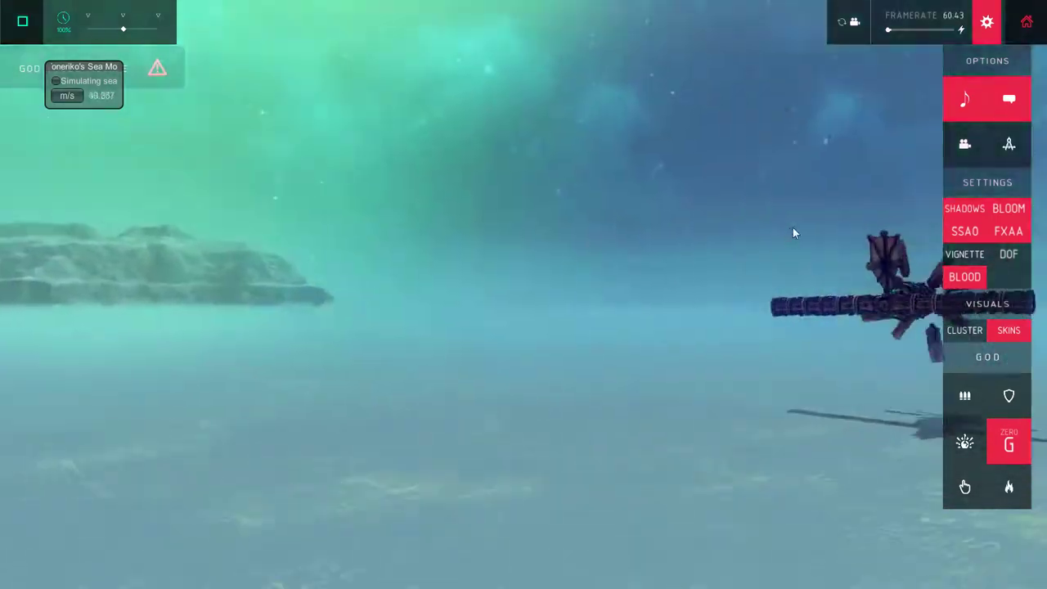
pyautogui.moveTo(1009, 442)
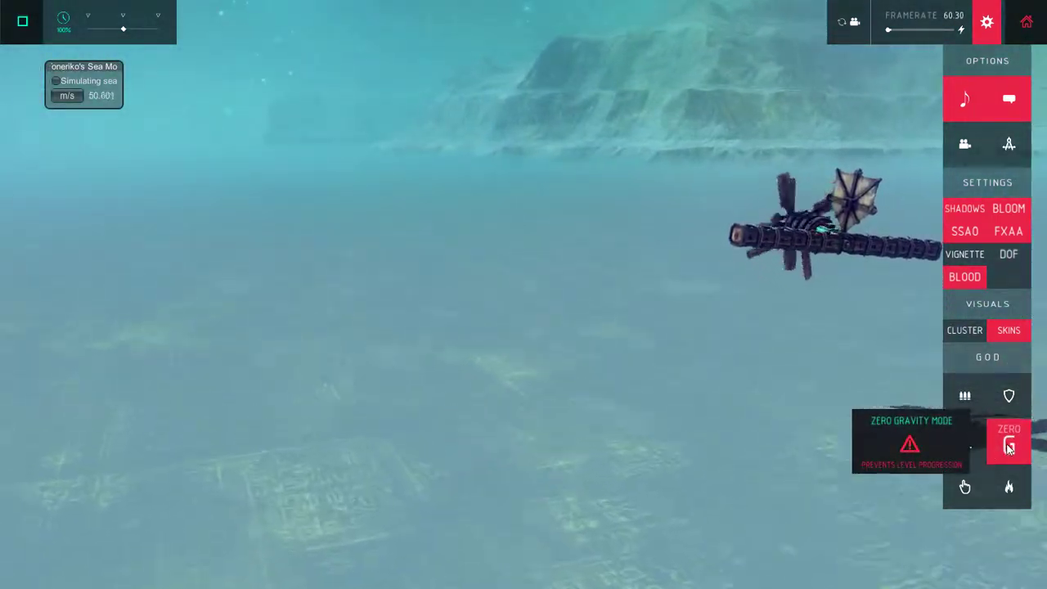
# - Switch on Zero G mode for the test run
pyautogui.click(1009, 442)
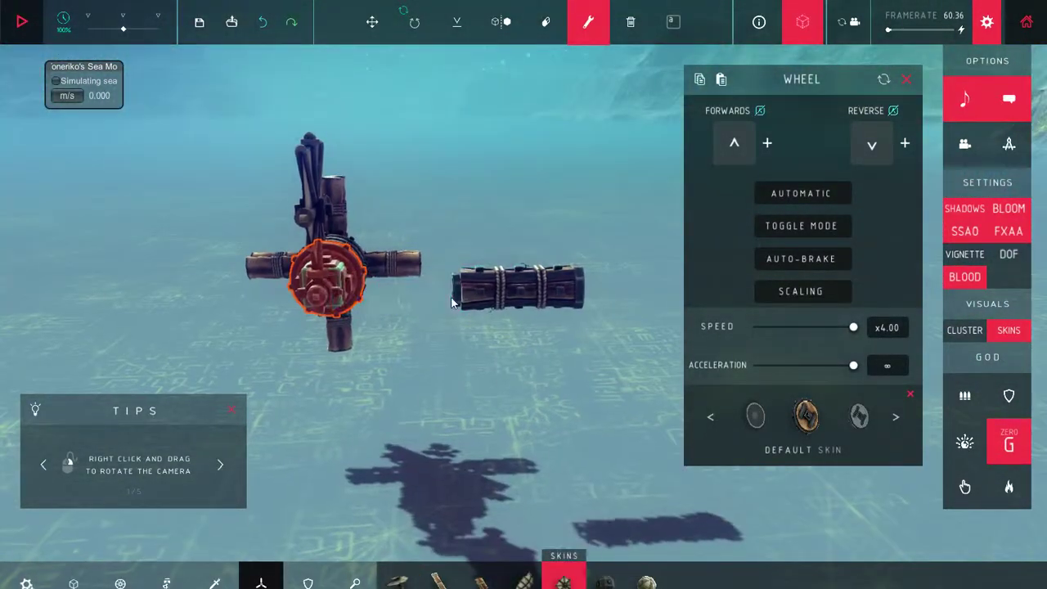
# - Finish wheel tuning, add a flat blade to the front hub, and end the test run
pyautogui.click(907, 79)
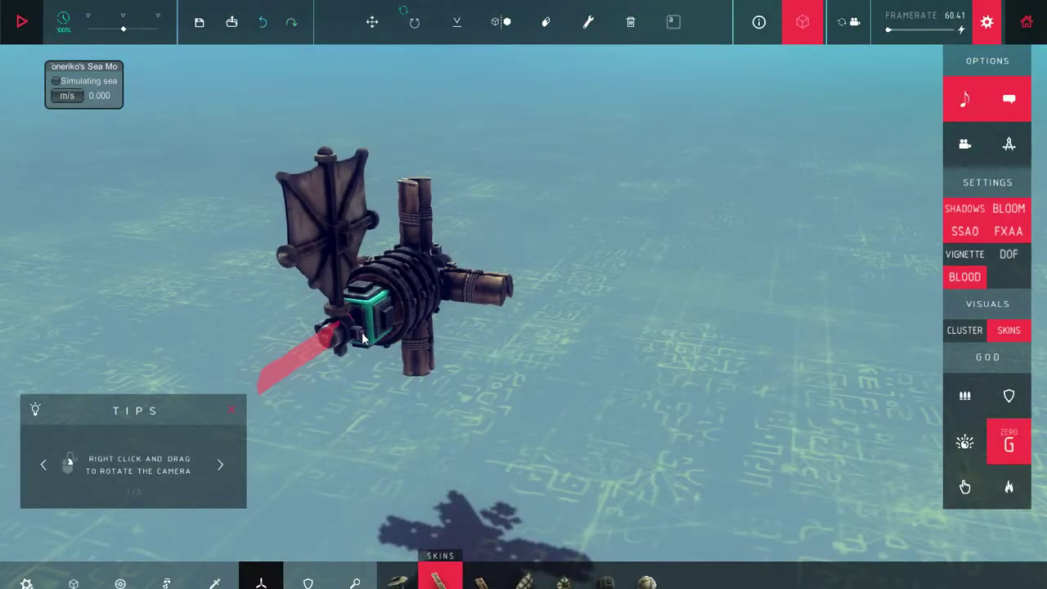
pyautogui.moveTo(364, 339); pyautogui.dragTo(585, 358)
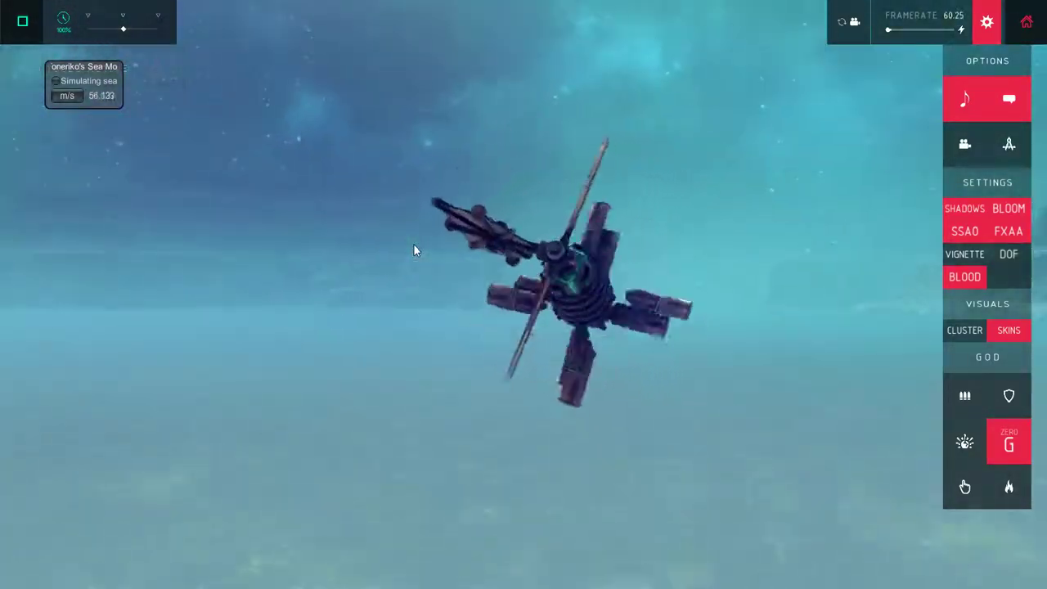
pyautogui.click(23, 22)
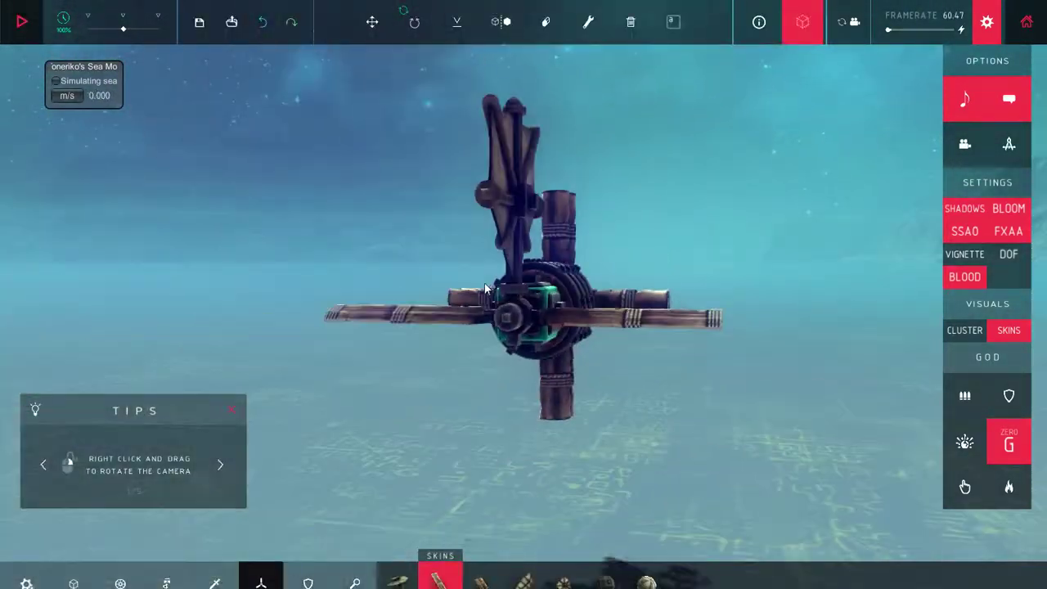
pyautogui.moveTo(483, 286); pyautogui.dragTo(622, 323)
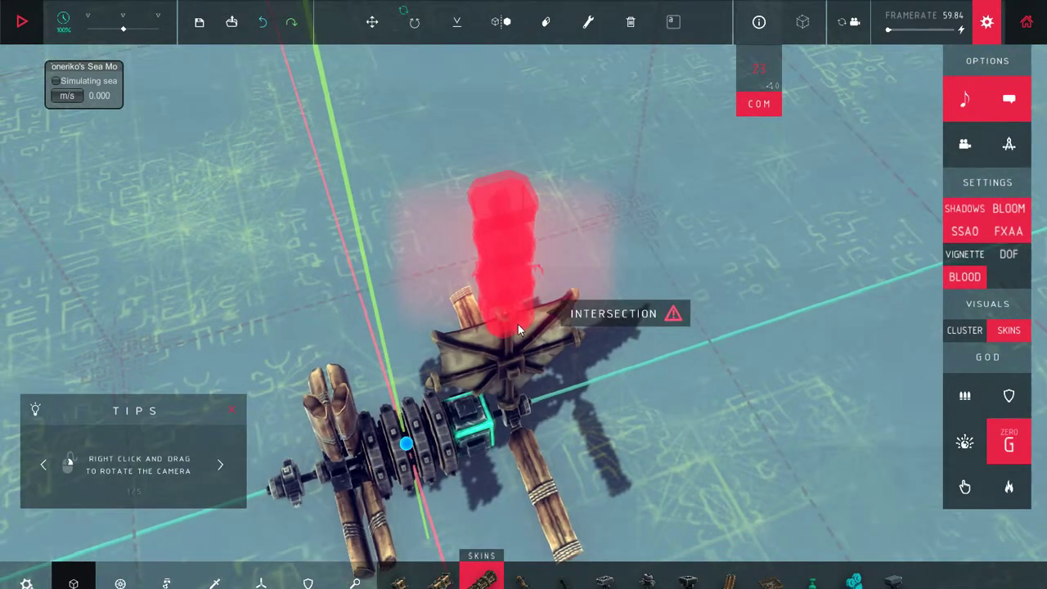
# - Stack a column of blocks upward from the wing panel, add a spiked bomb above, and run the zero-gravity test
pyautogui.click(630, 23)
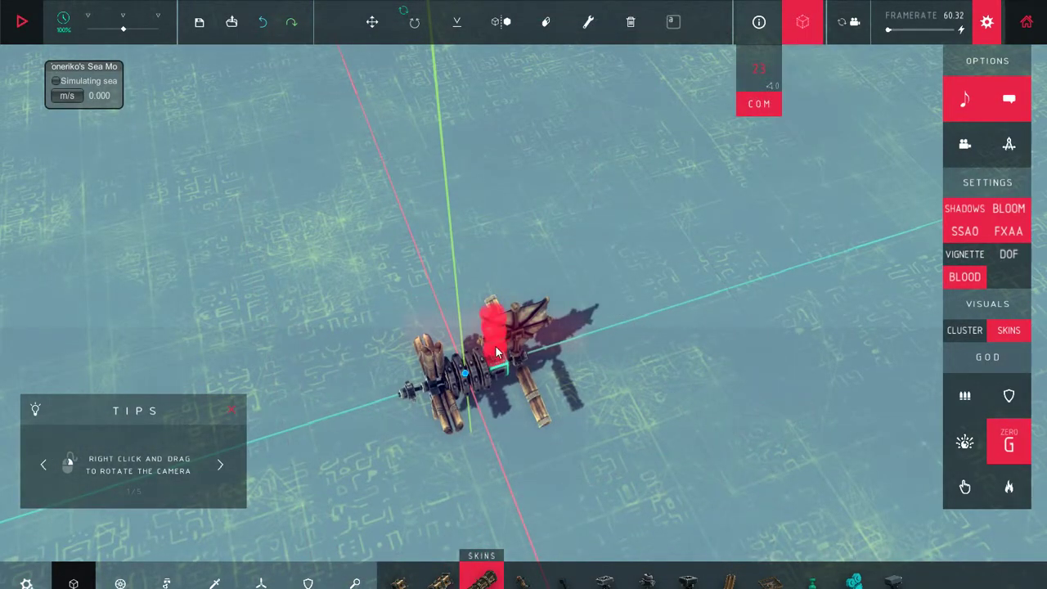
pyautogui.moveTo(491, 352); pyautogui.dragTo(523, 246)
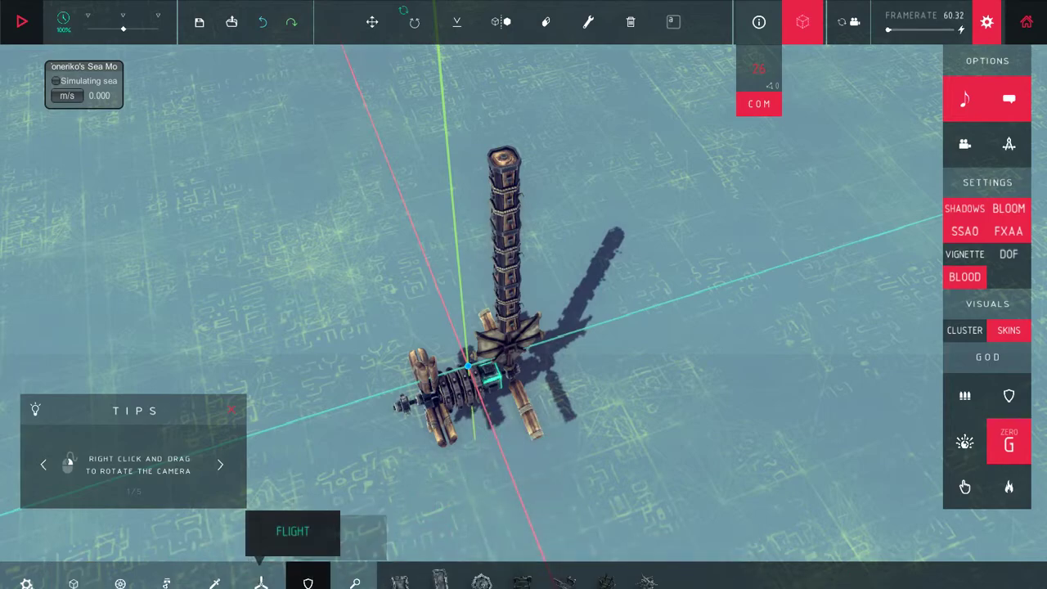
pyautogui.click(214, 584)
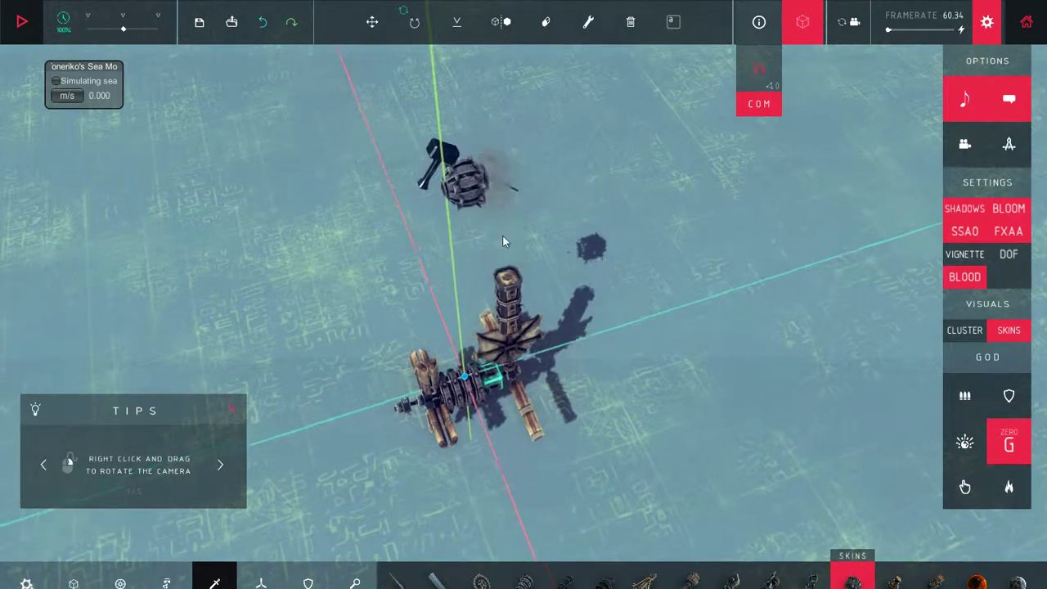
pyautogui.click(21, 21)
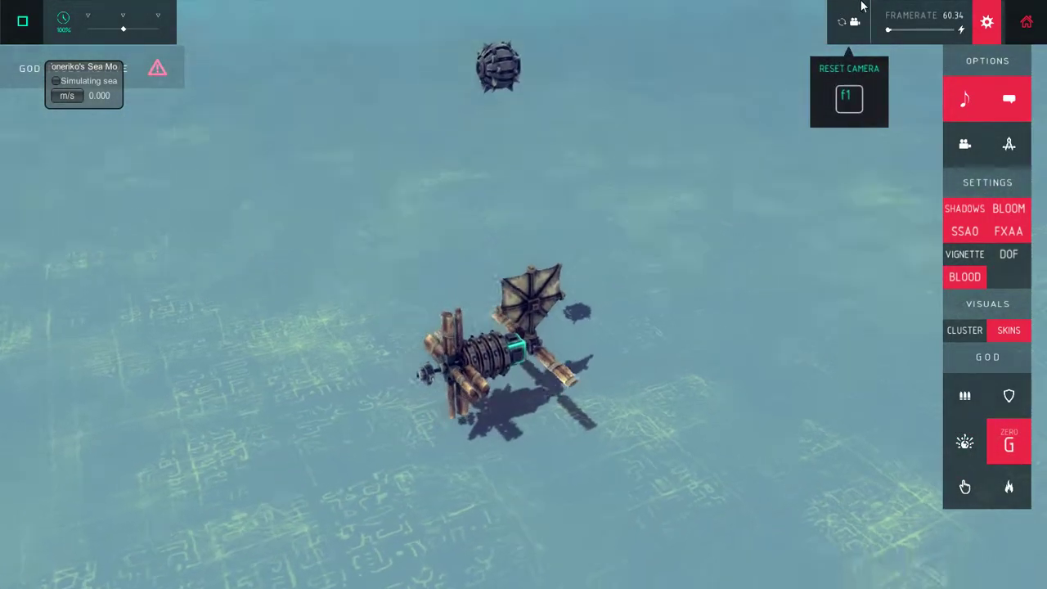